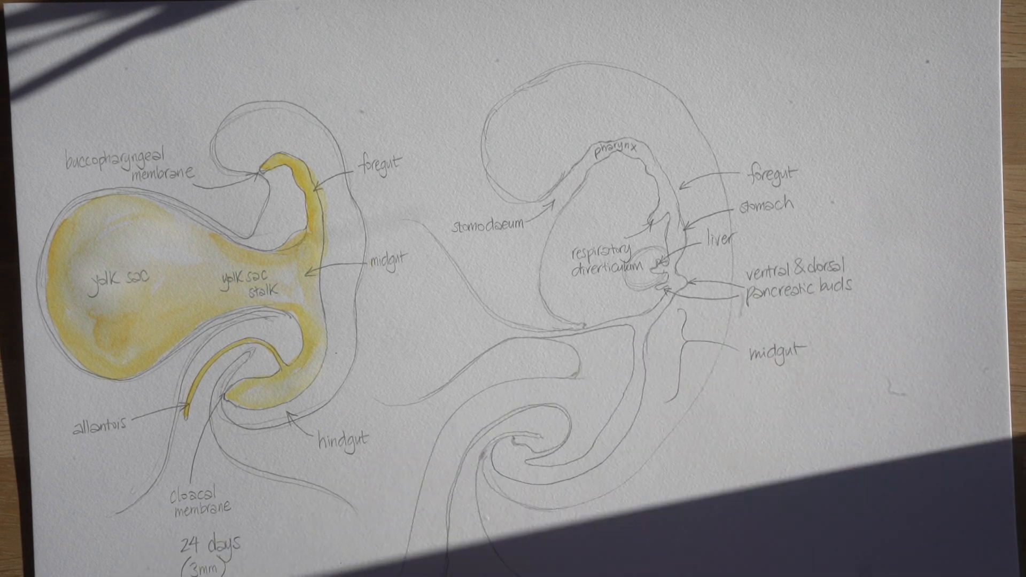
pyautogui.write('hindgut')
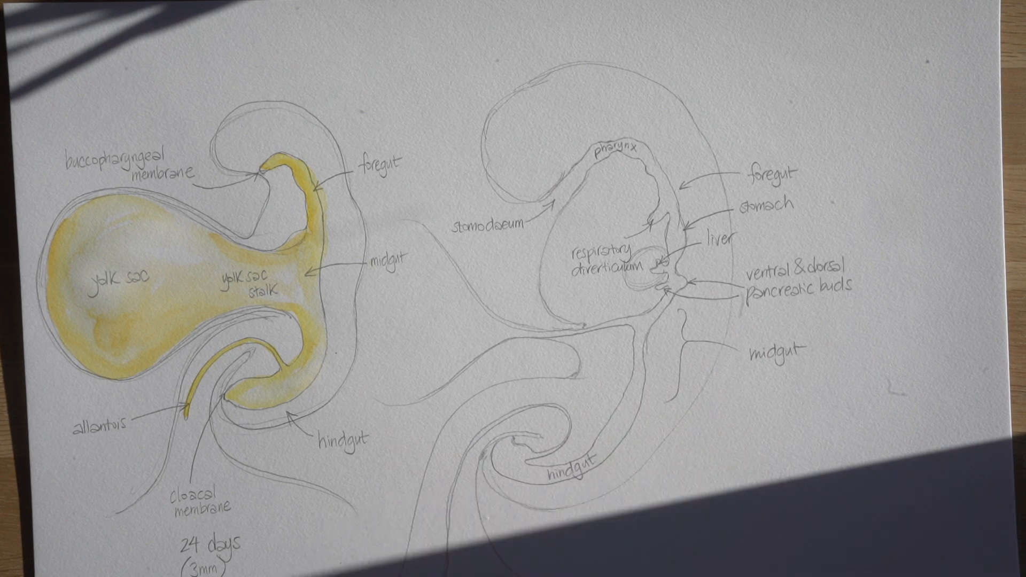